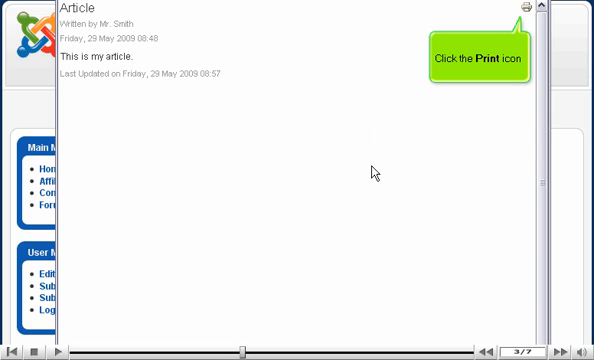
Step: Start printing from the article's print-friendly popup to bring up the Print dialog
click(519, 7)
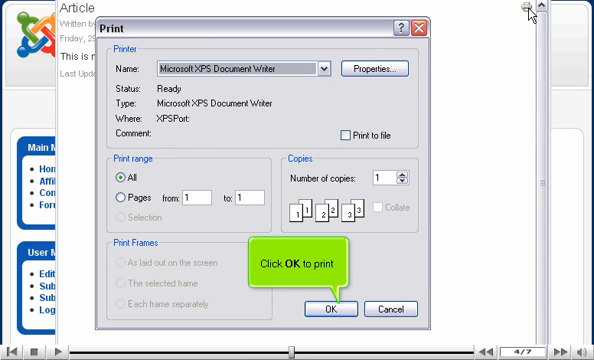
Step: Confirm printing the article to Microsoft XPS Document Writer with print range All
click(320, 309)
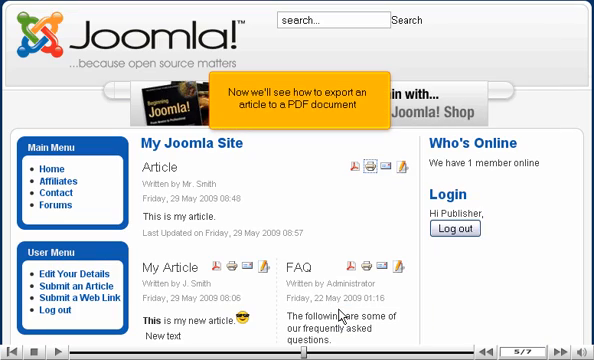